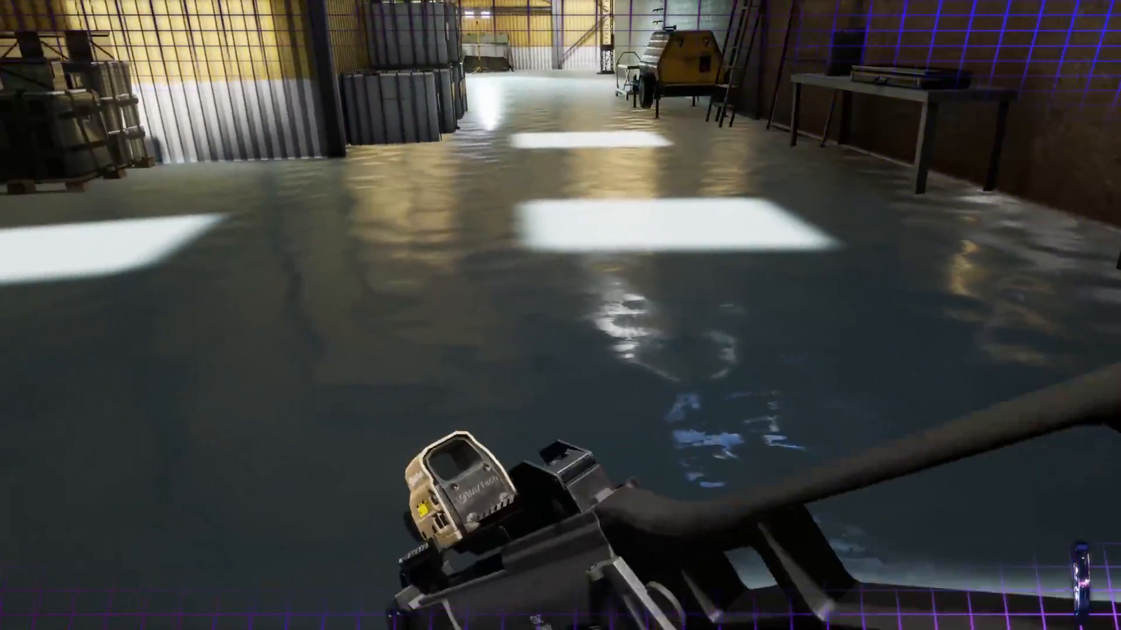
pyautogui.moveTo(560, 315)
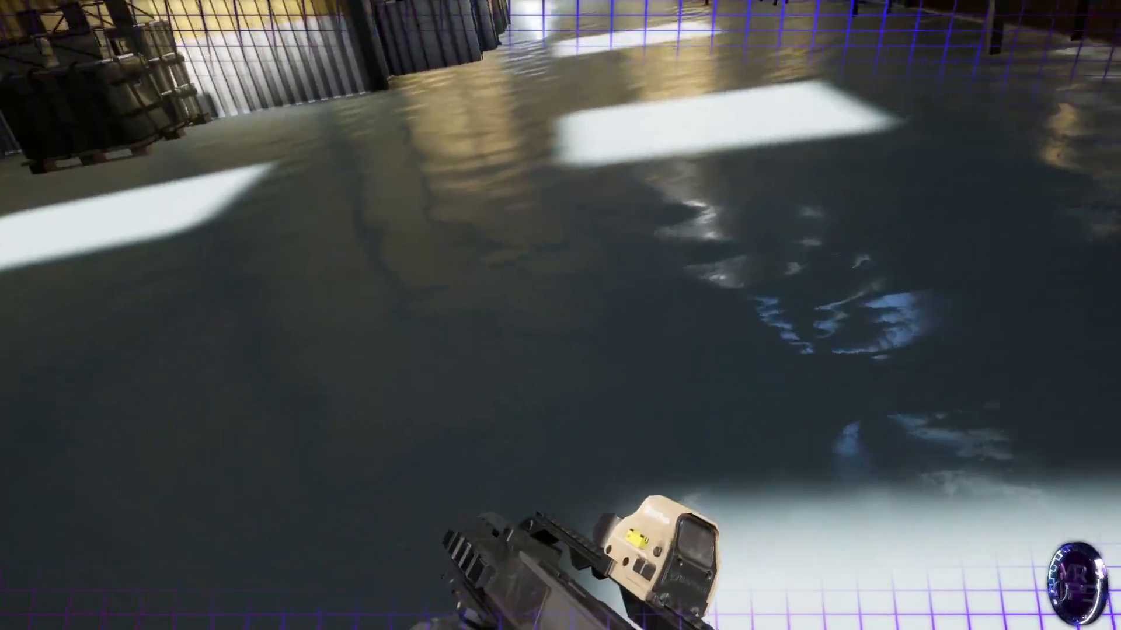